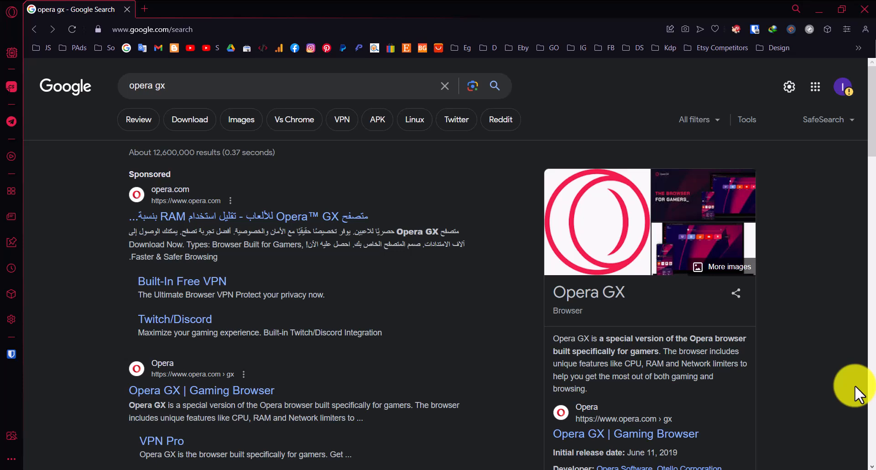
pyautogui.moveTo(330, 397)
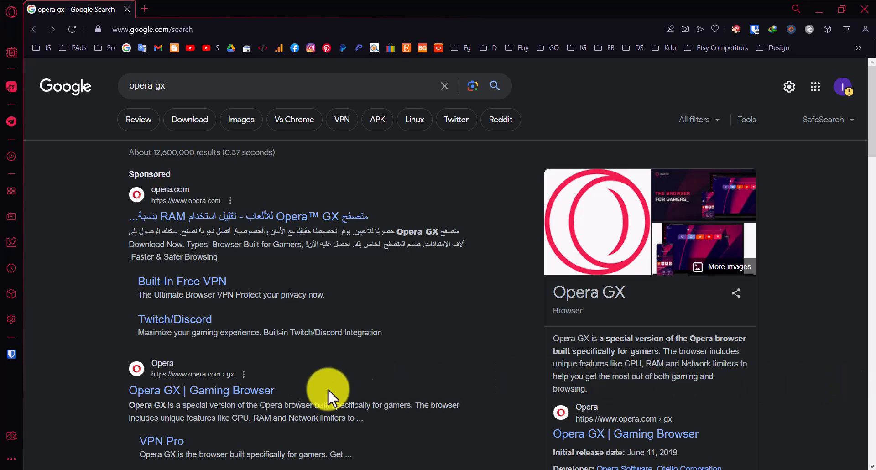
# Open the Opera GX website, then reach GX Profiles management through Easy Setup's Features.
pyautogui.click(202, 390)
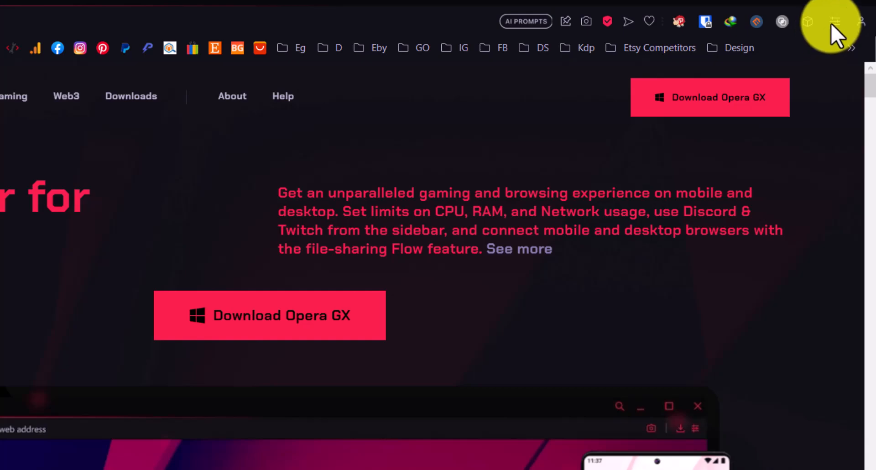
pyautogui.click(835, 22)
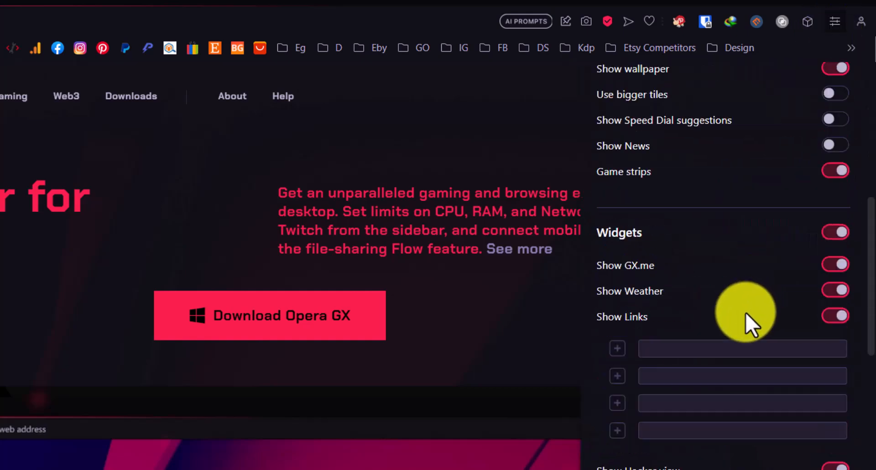
pyautogui.scroll(-3)
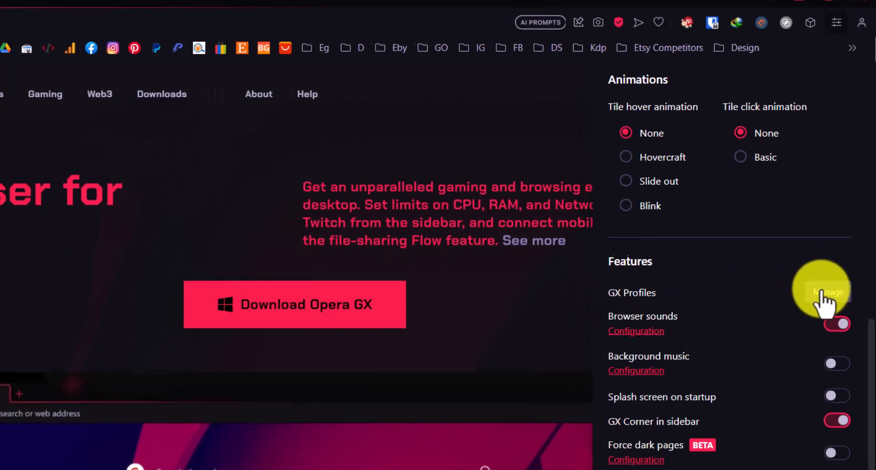
pyautogui.click(827, 292)
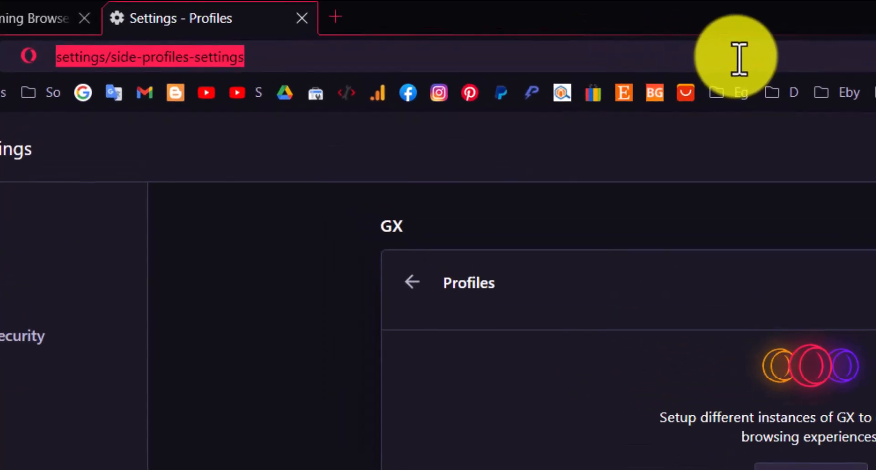
pyautogui.click(149, 56)
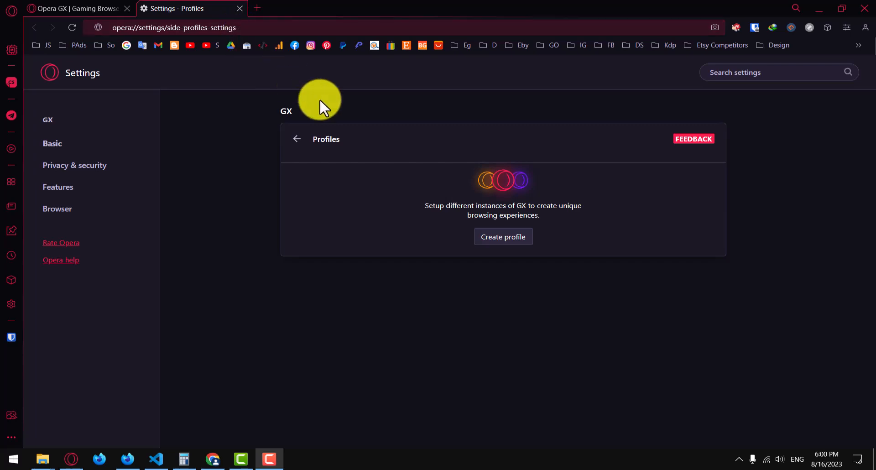
# Start a new profile named 'work' with a yellow icon and Standard configuration.
pyautogui.click(503, 236)
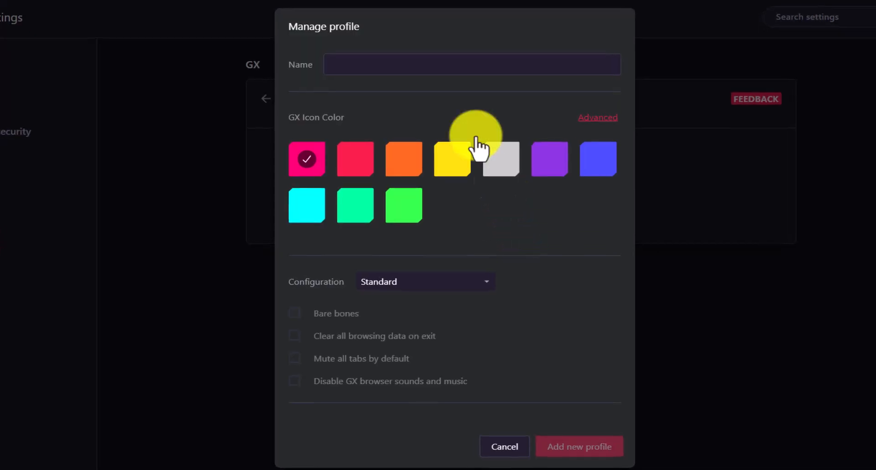
pyautogui.write('w')
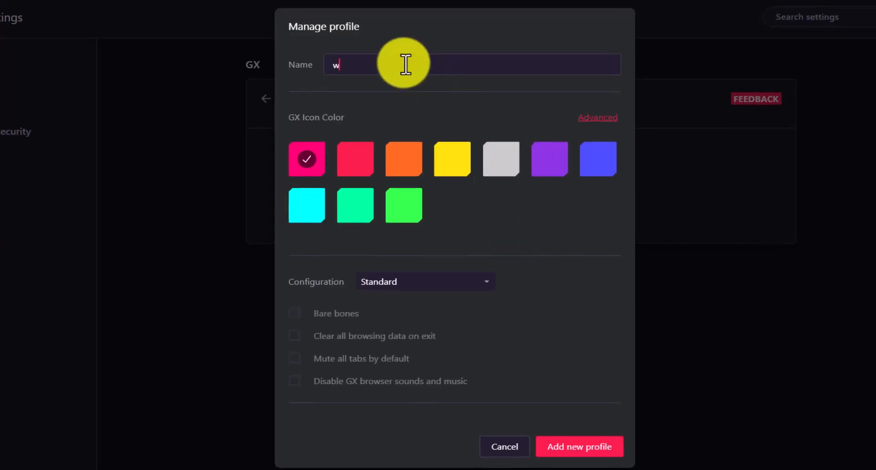
pyautogui.write('ork')
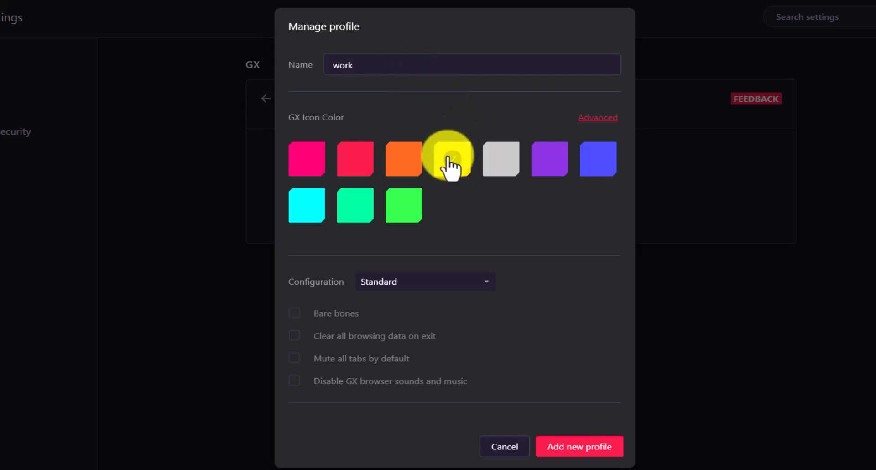
pyautogui.click(425, 282)
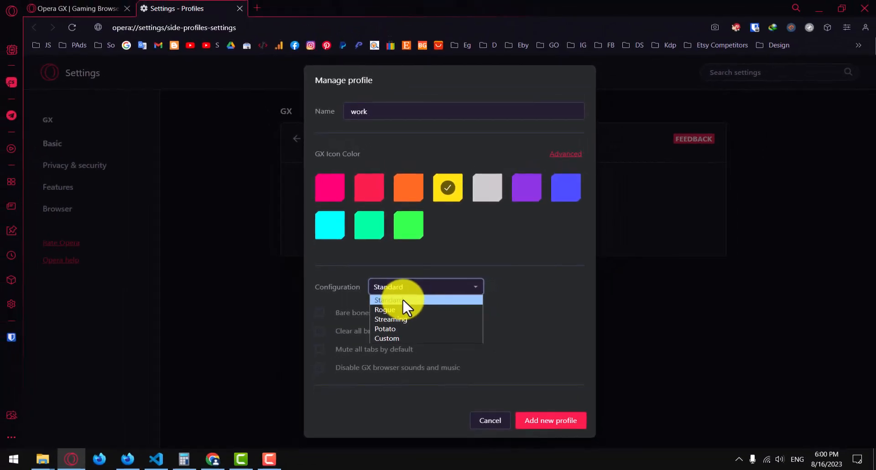
pyautogui.click(388, 300)
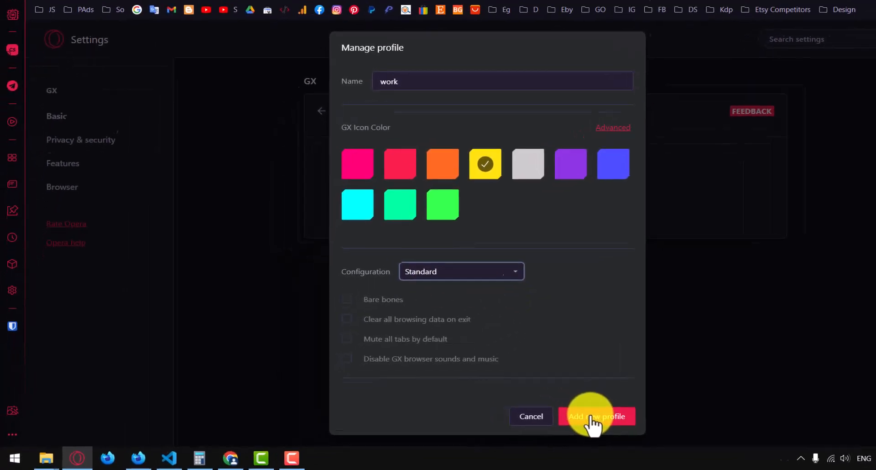
# Add the 'work' profile, opening its separate window with a fresh Speed Dial.
pyautogui.click(596, 417)
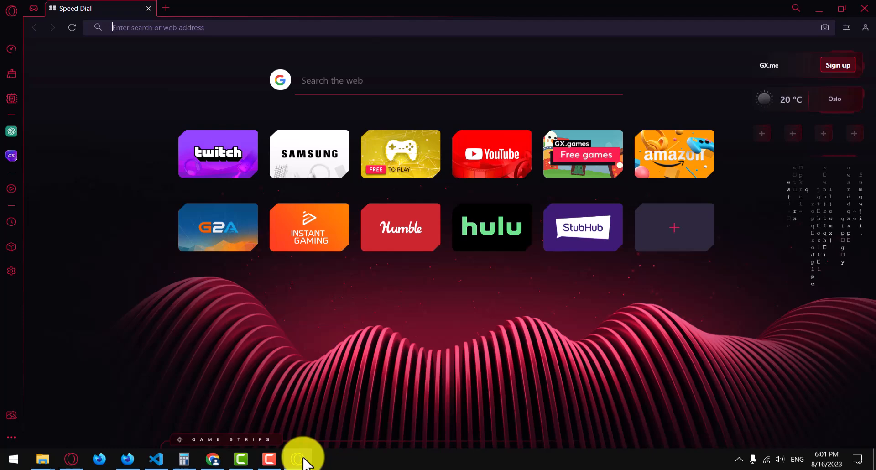
pyautogui.moveTo(289, 163)
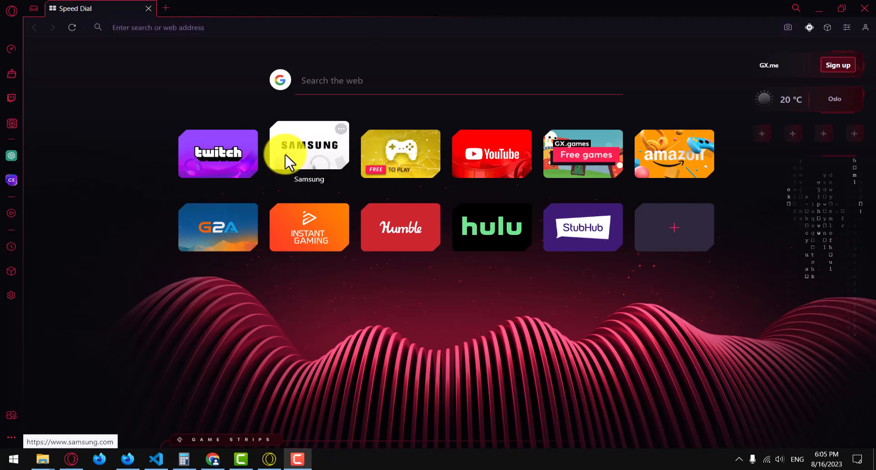